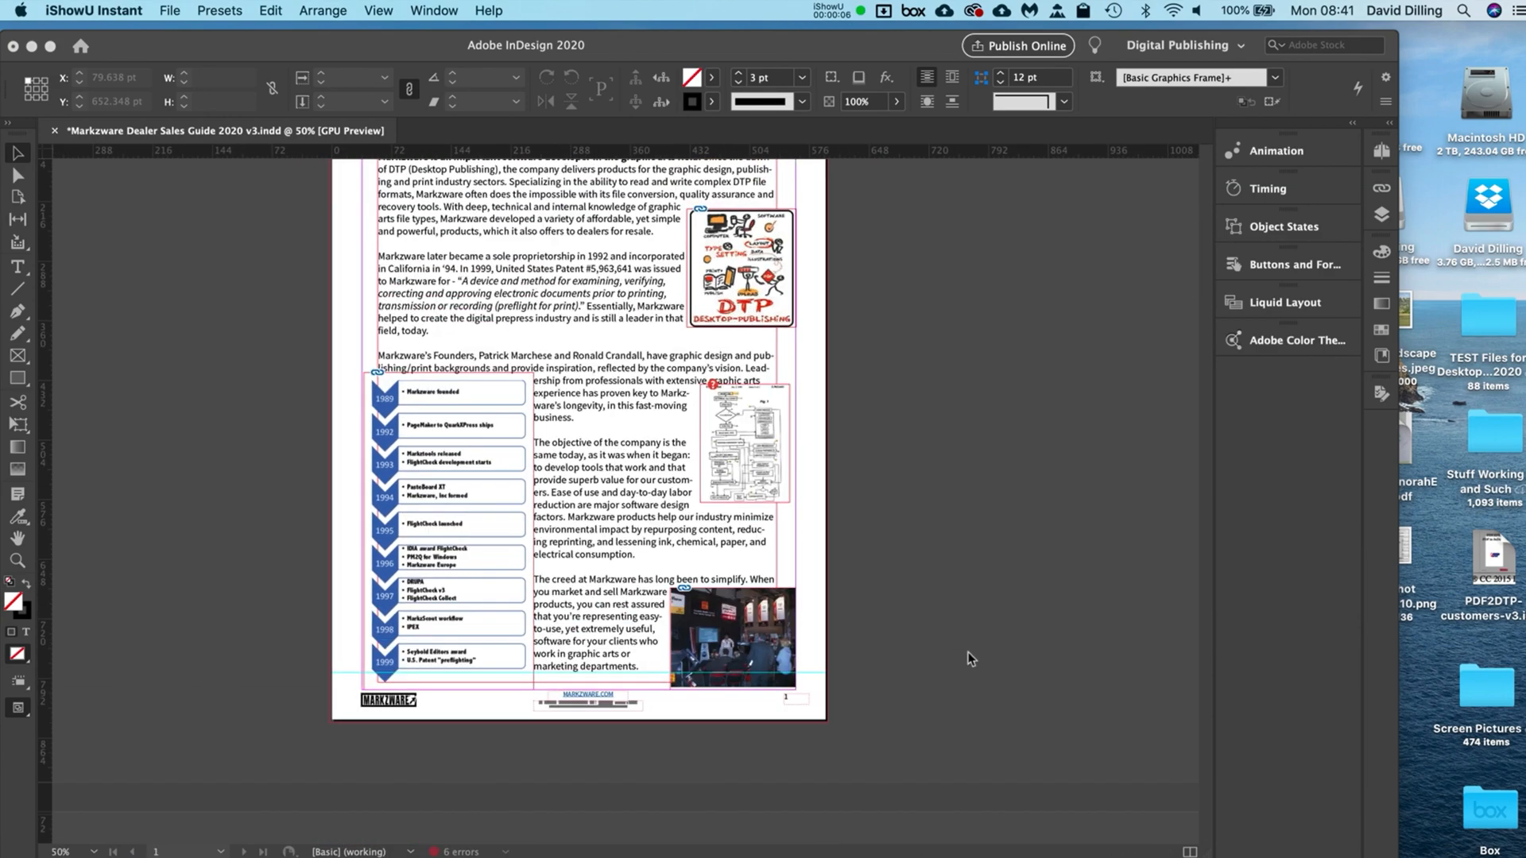
{"action": "mouse_move", "coordinate": [720, 604]}
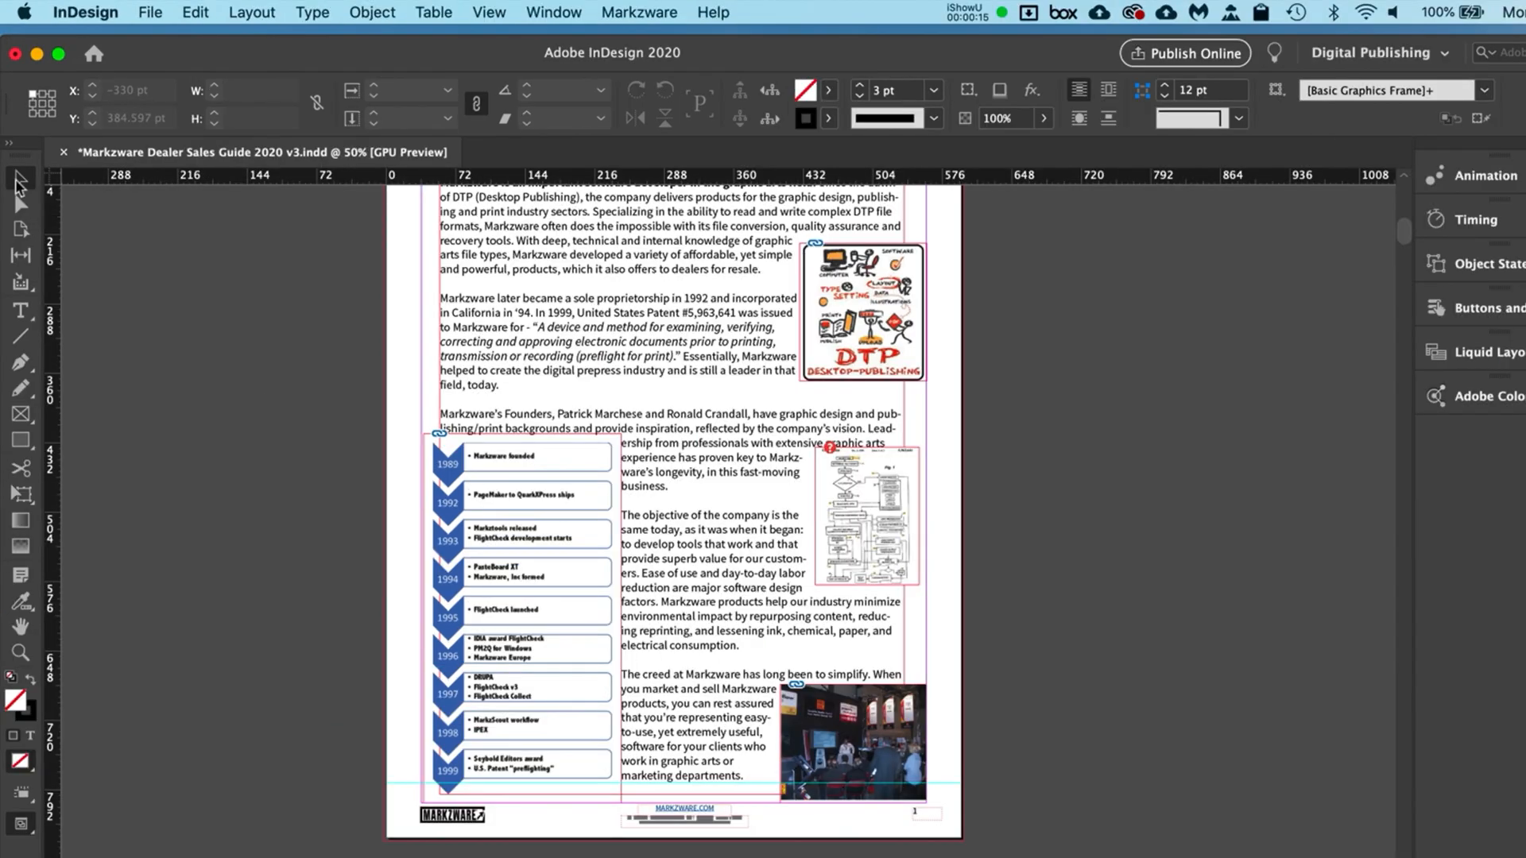
- Select the trade-show booth photo frame with the Selection Tool at 100% zoom
{"action": "left_click", "coordinate": [848, 742]}
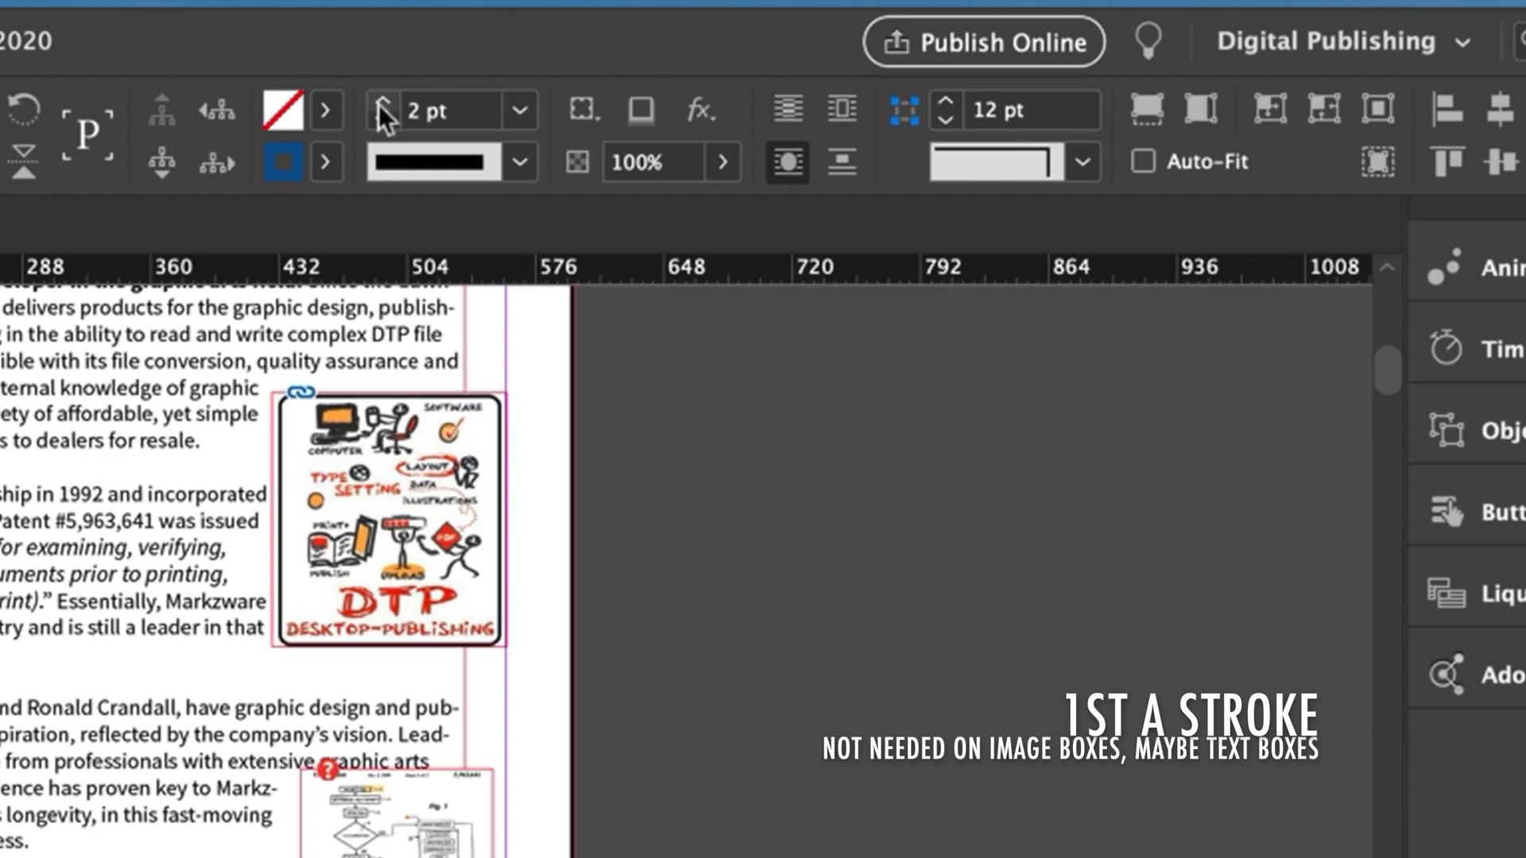
{"action": "left_click", "coordinate": [380, 110]}
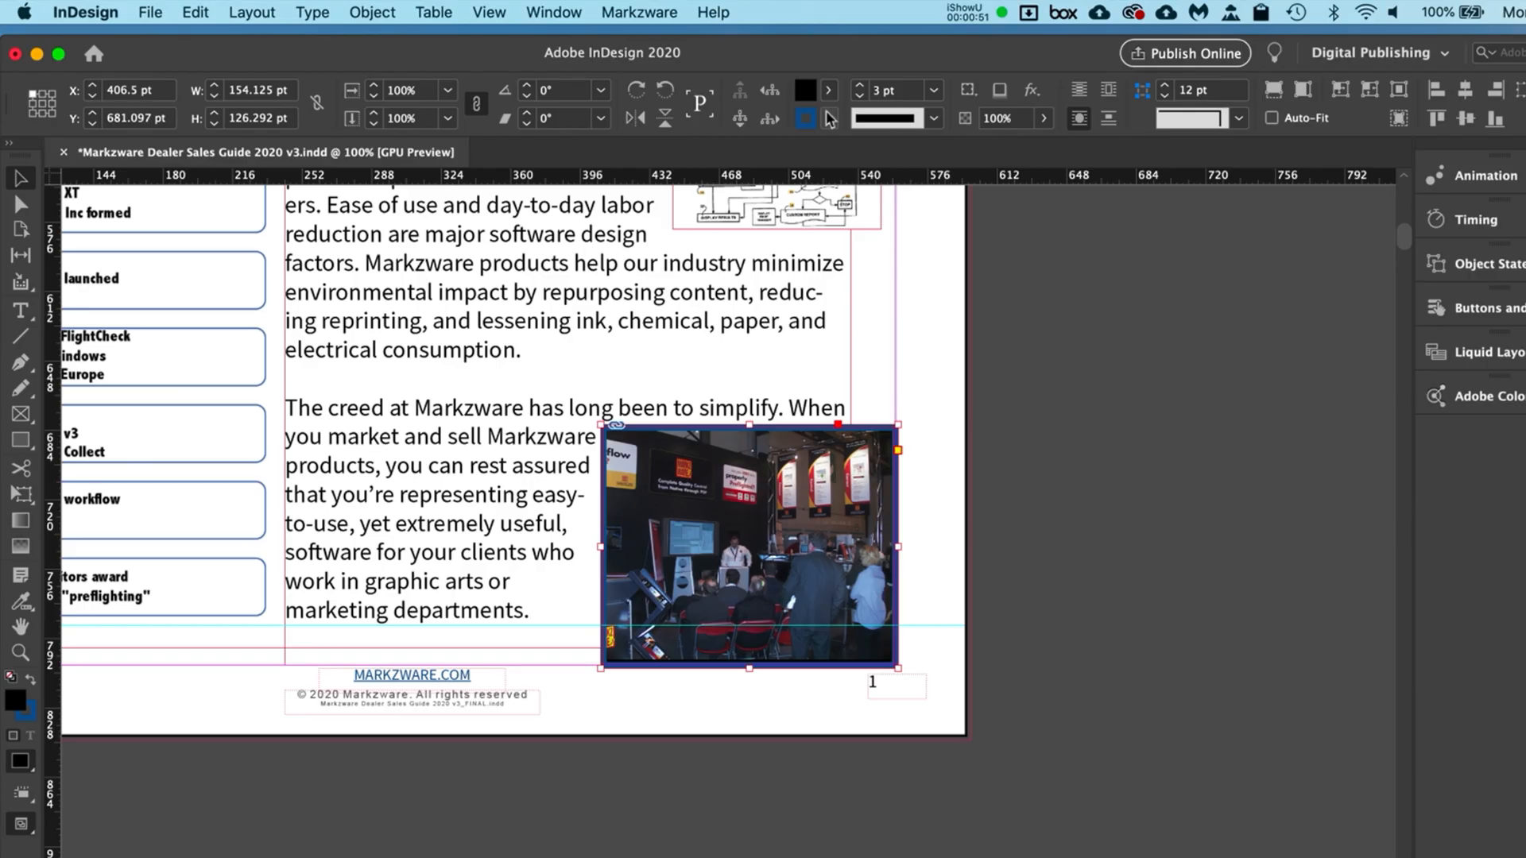
{"action": "left_click", "coordinate": [826, 118]}
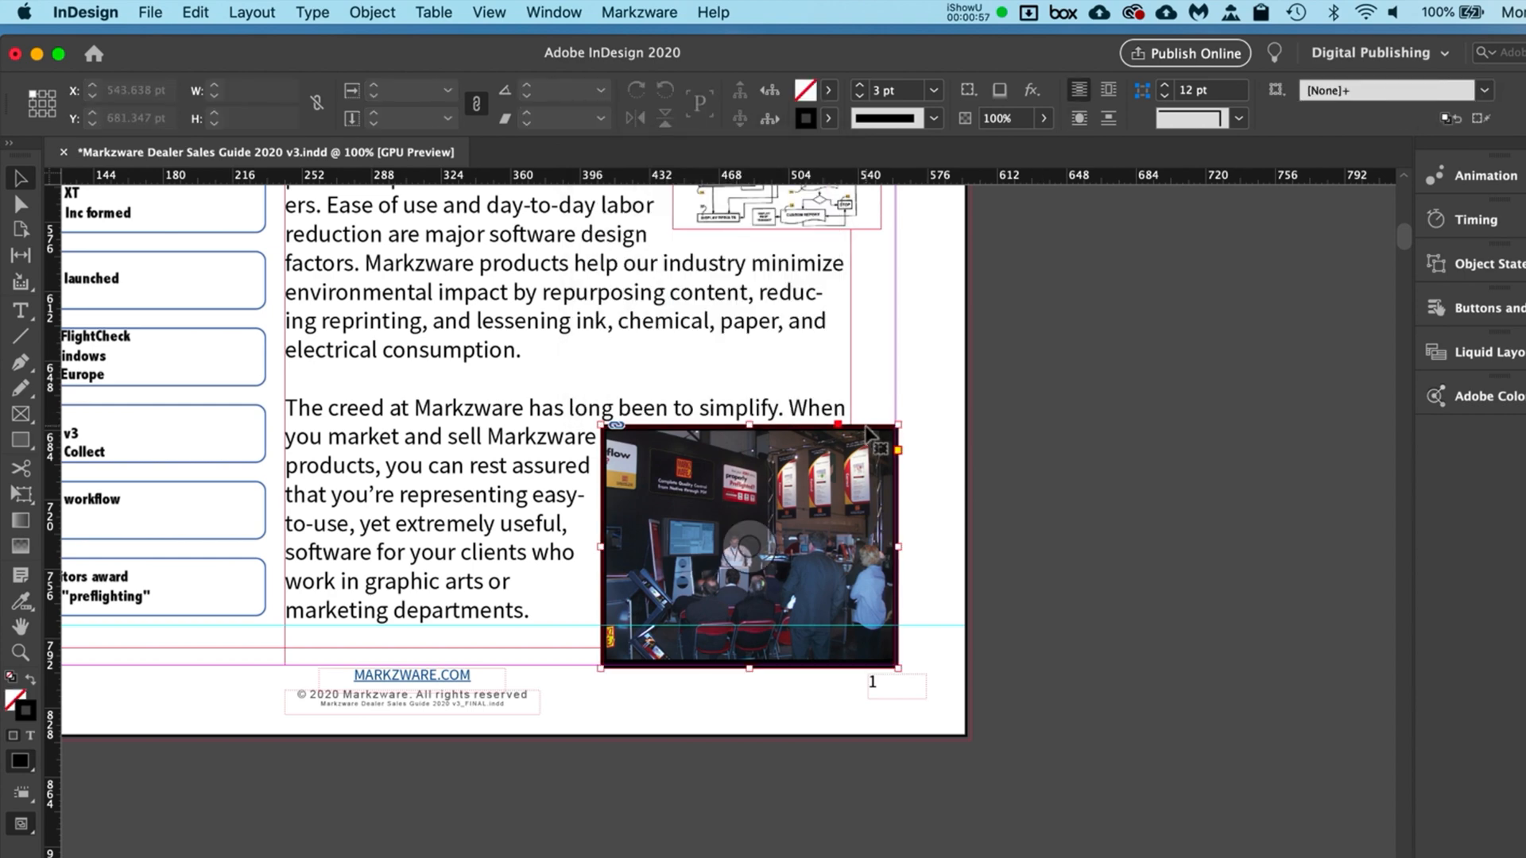
{"action": "left_click", "coordinate": [748, 545]}
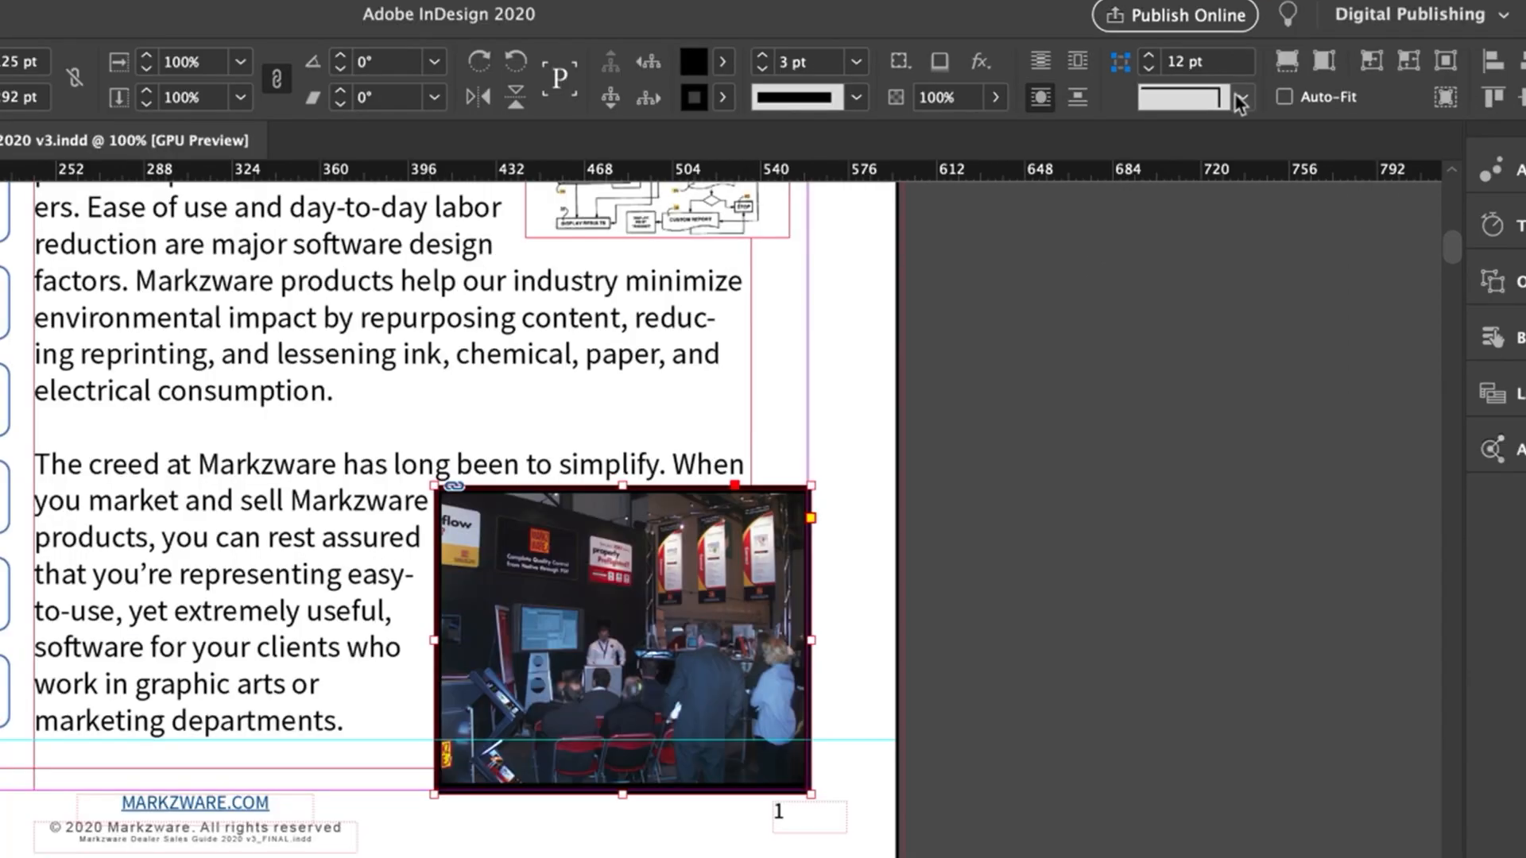
- Set the photo frame's corner shape to Rounded and raise the radius to 15 pt
{"action": "left_click", "coordinate": [1239, 97]}
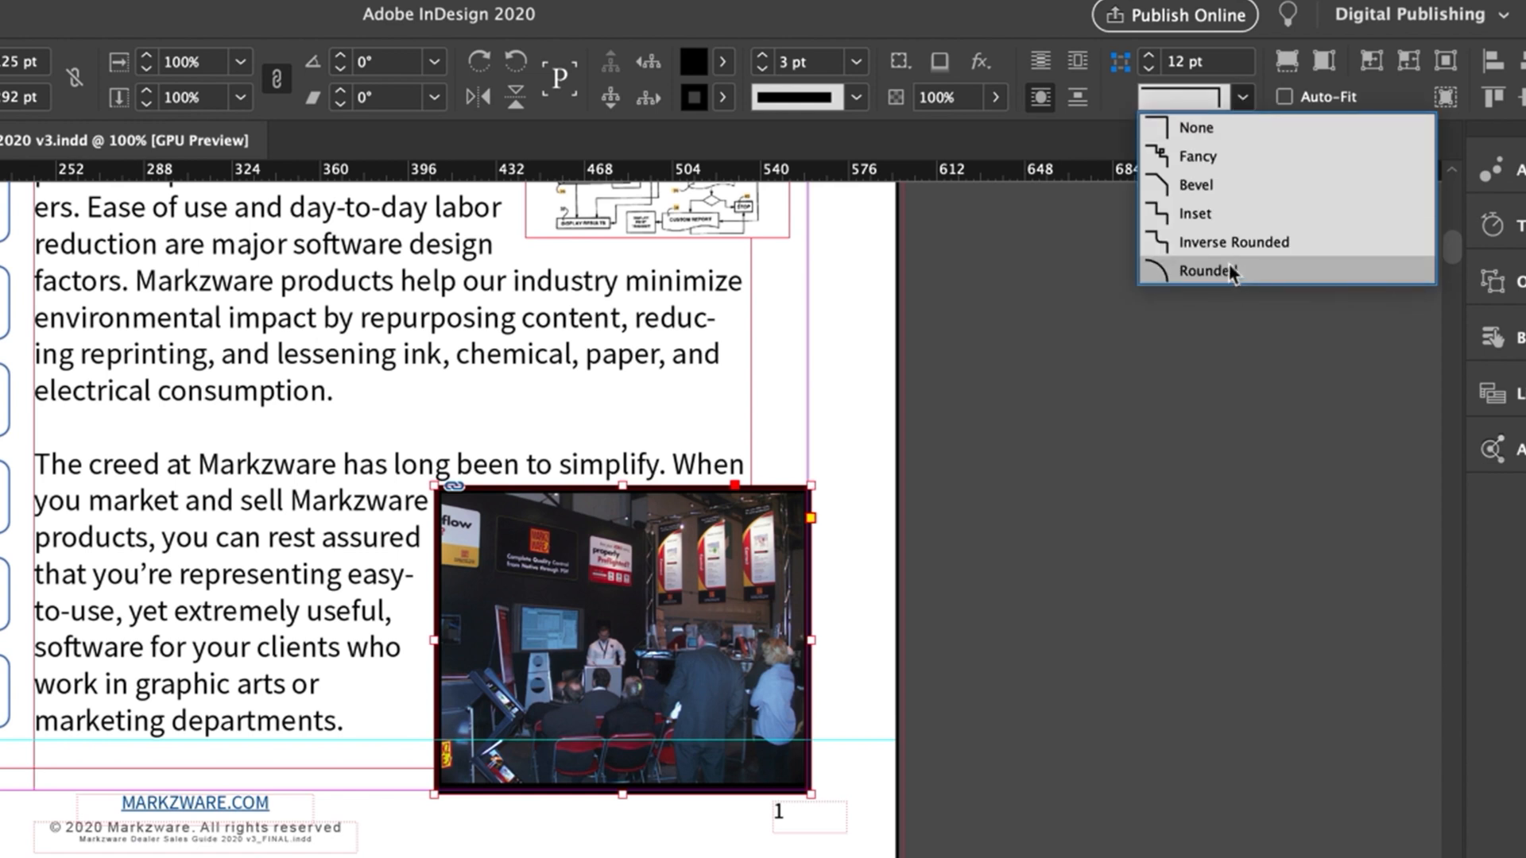
{"action": "left_click", "coordinate": [1207, 270]}
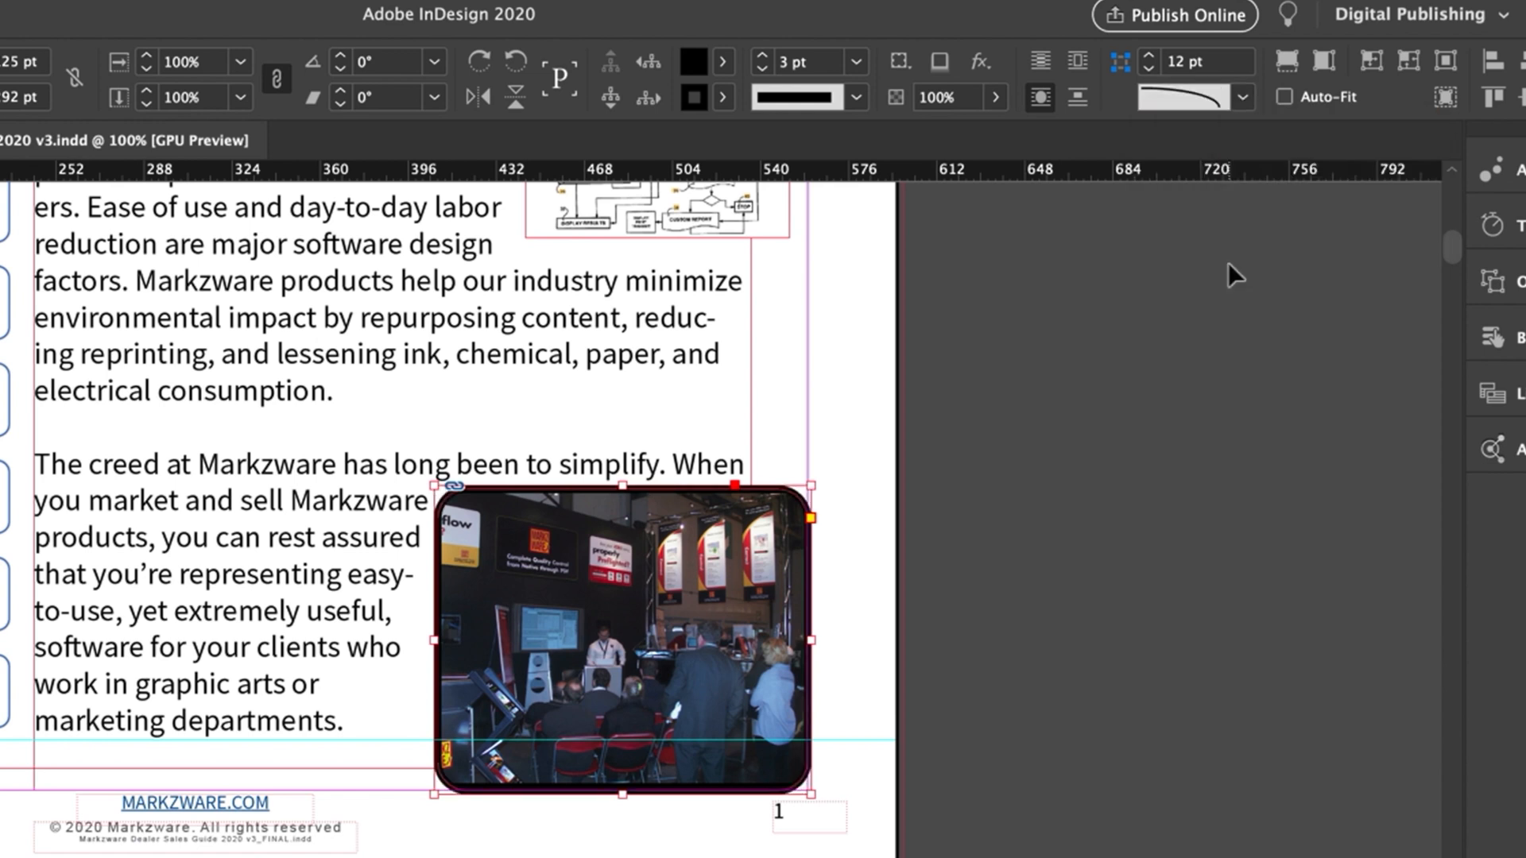
{"action": "mouse_move", "coordinate": [1160, 79]}
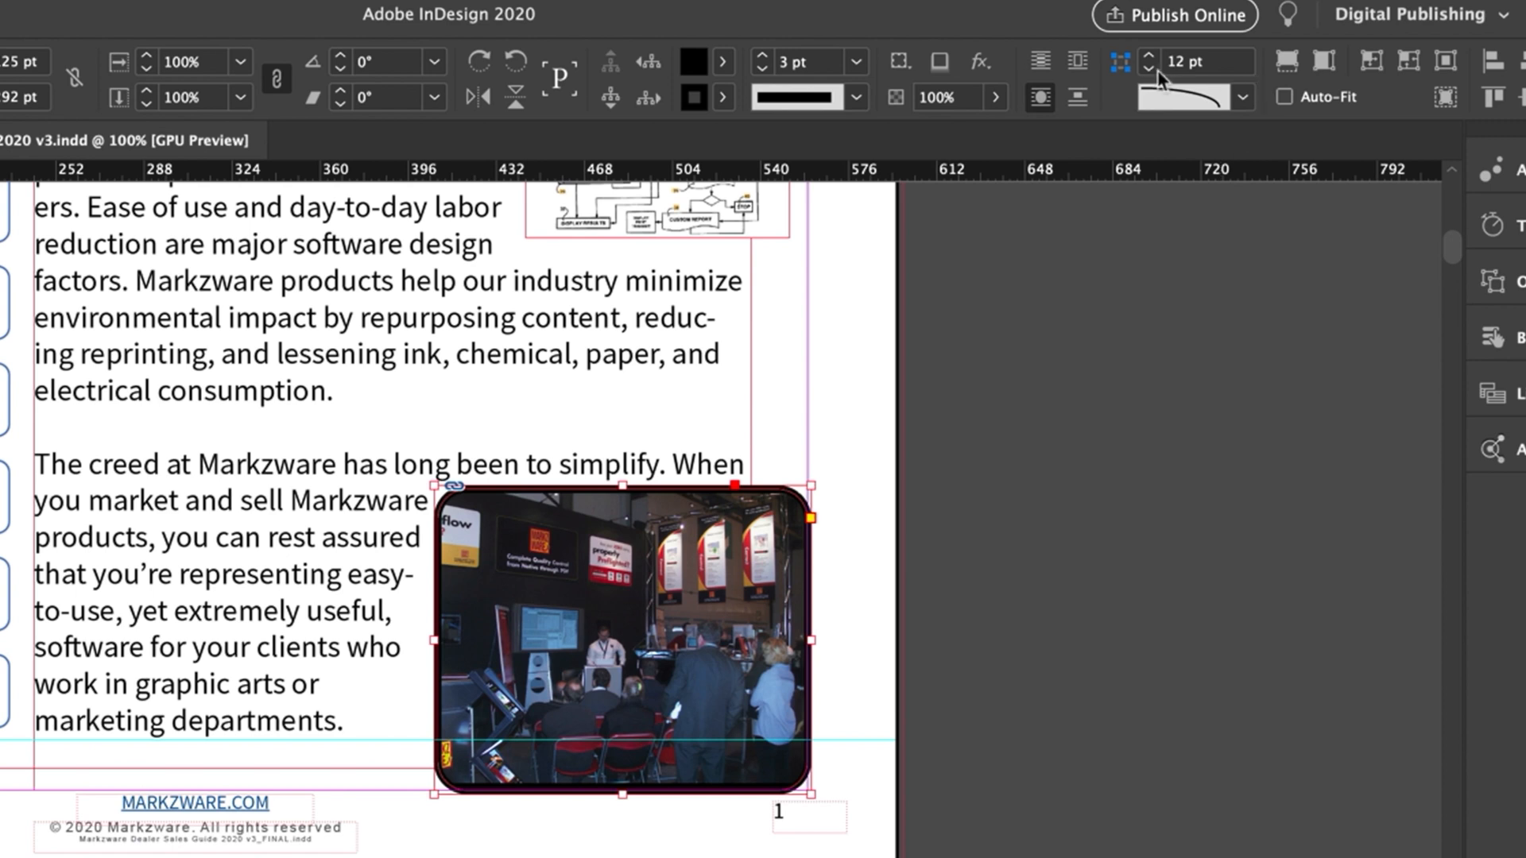
{"action": "left_click", "coordinate": [1148, 54]}
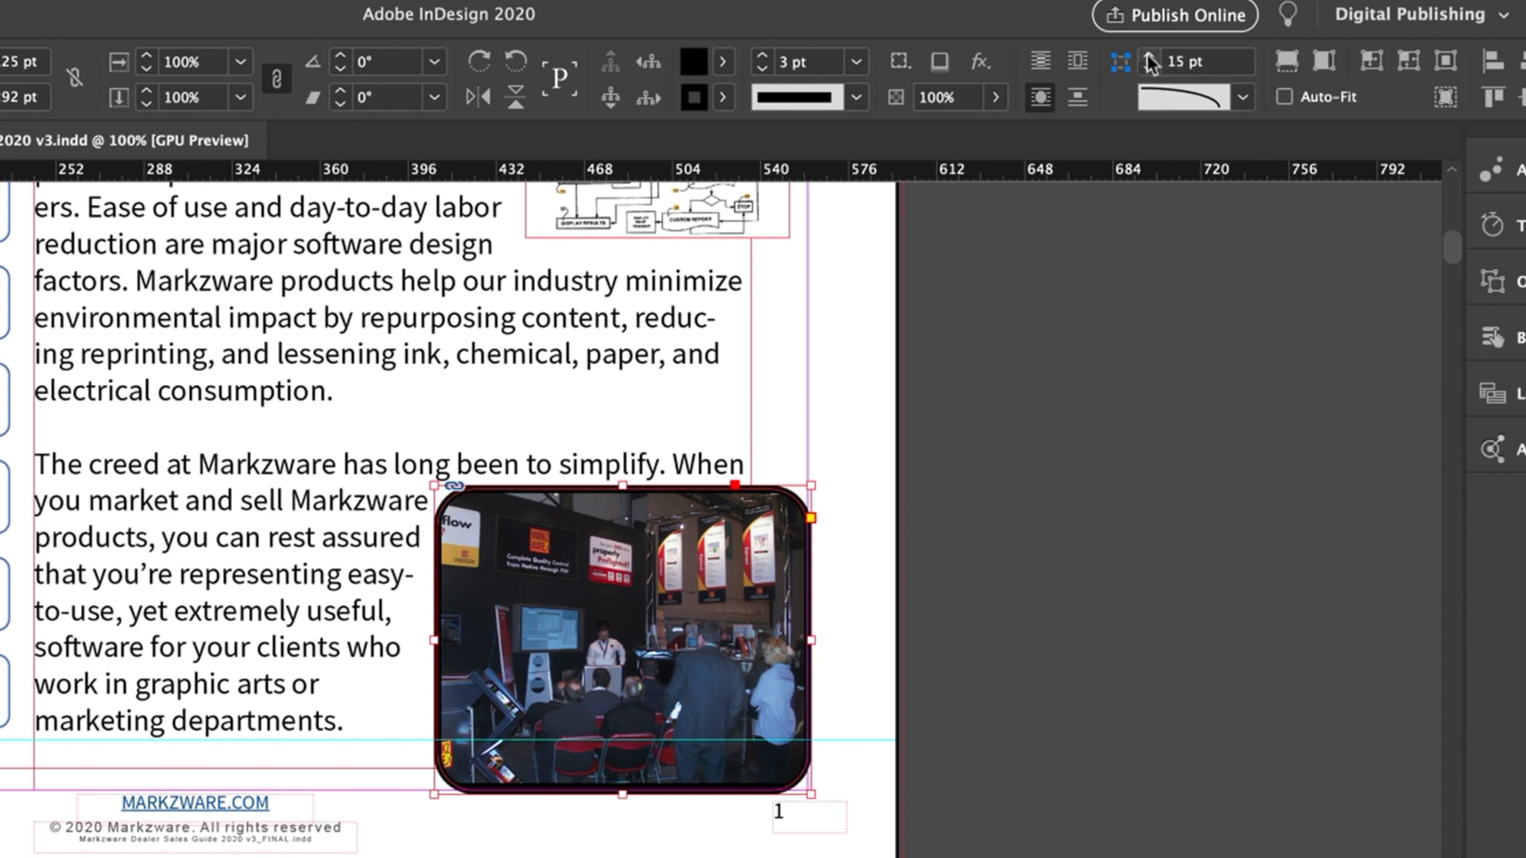
{"action": "left_click", "coordinate": [1147, 55]}
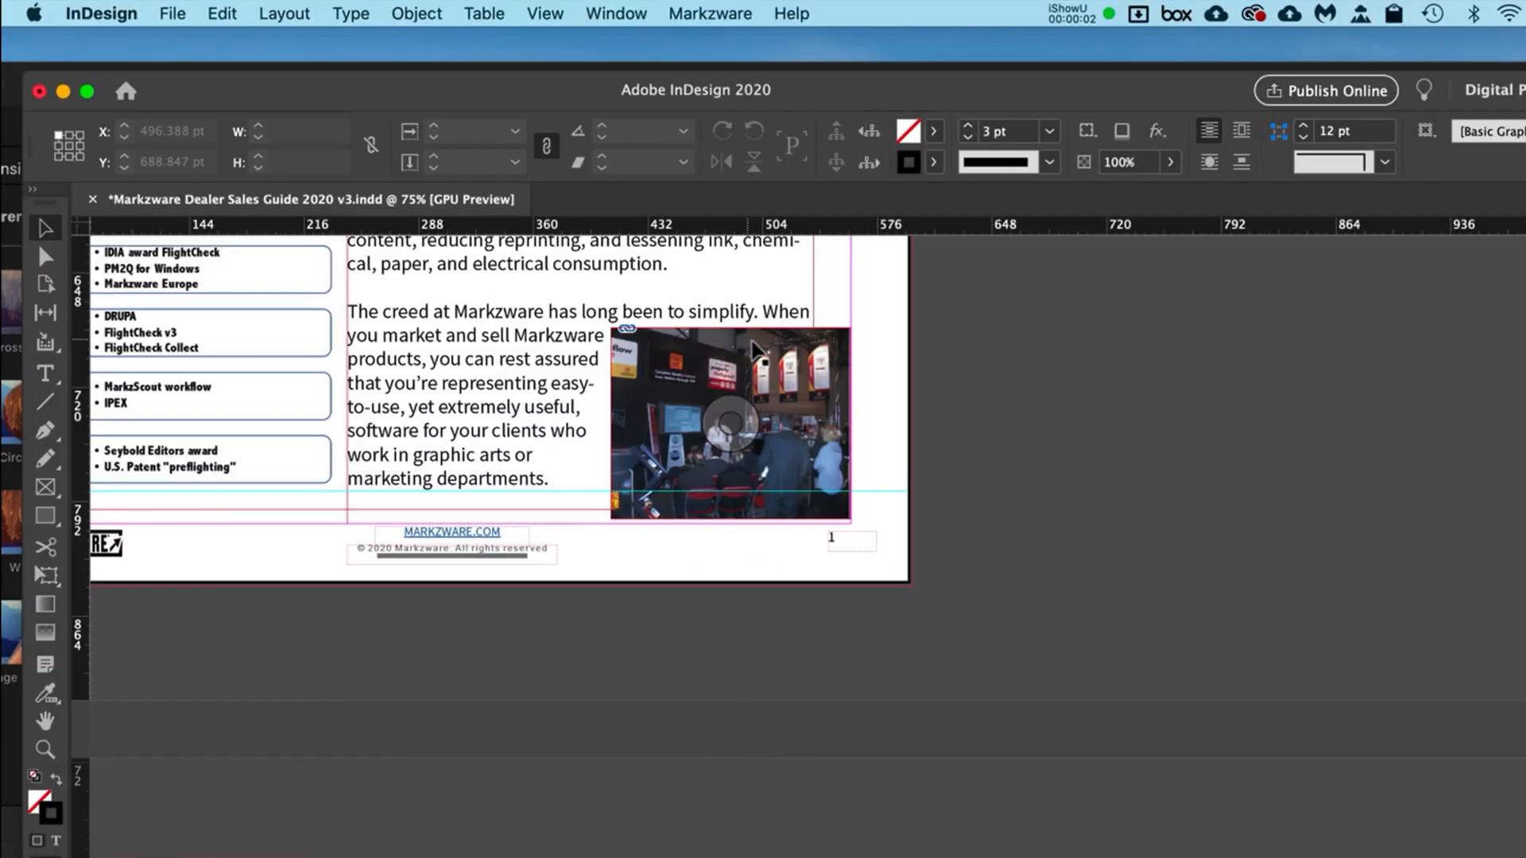
- Round the photo frame's corners via the live-corner handle to a 13 pt radius
{"action": "left_click", "coordinate": [729, 423]}
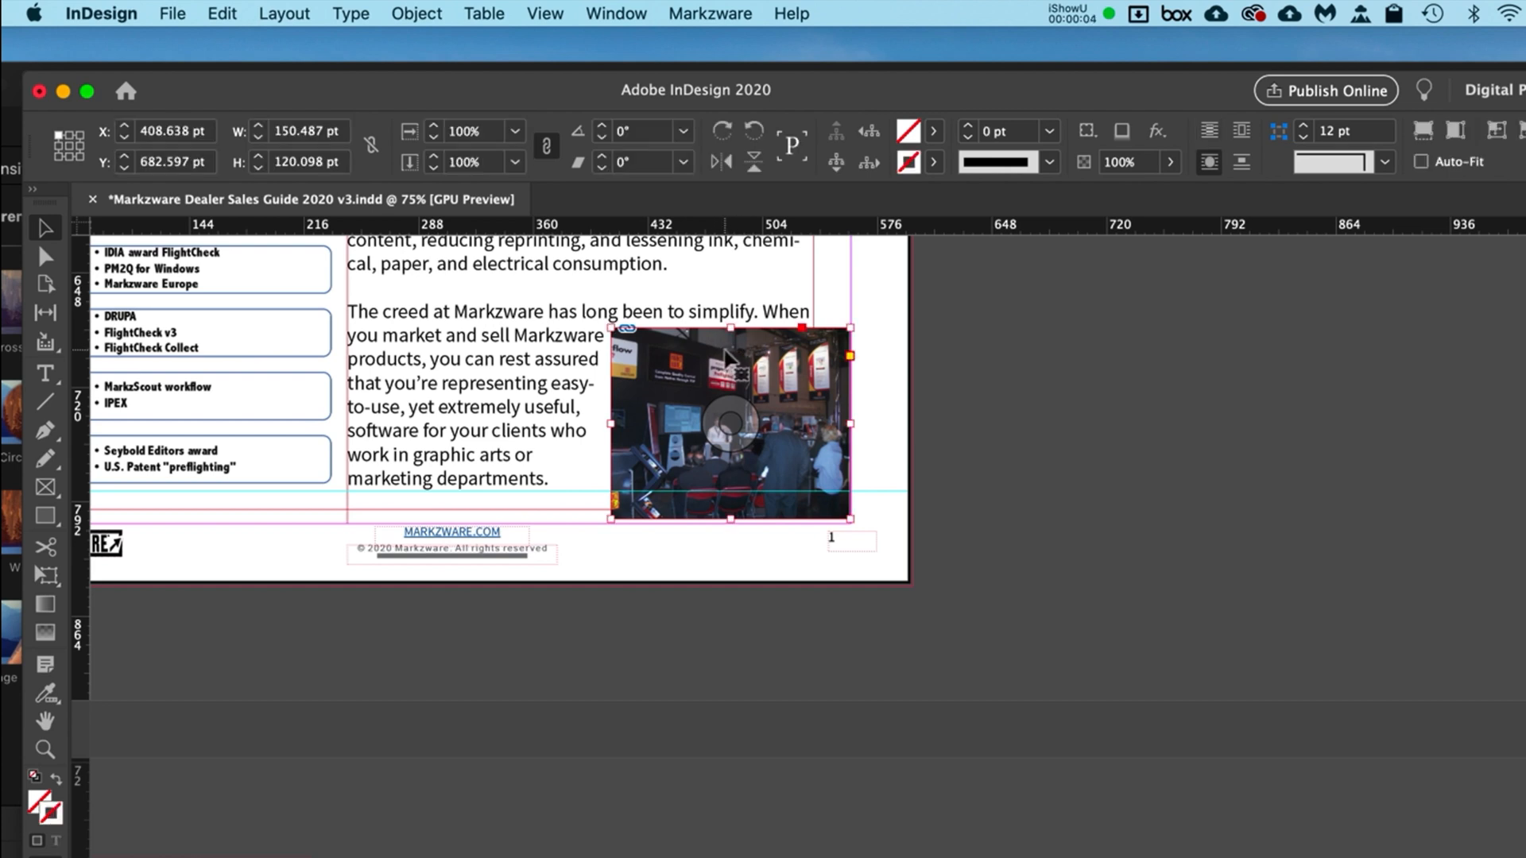
{"action": "left_click", "coordinate": [1381, 162]}
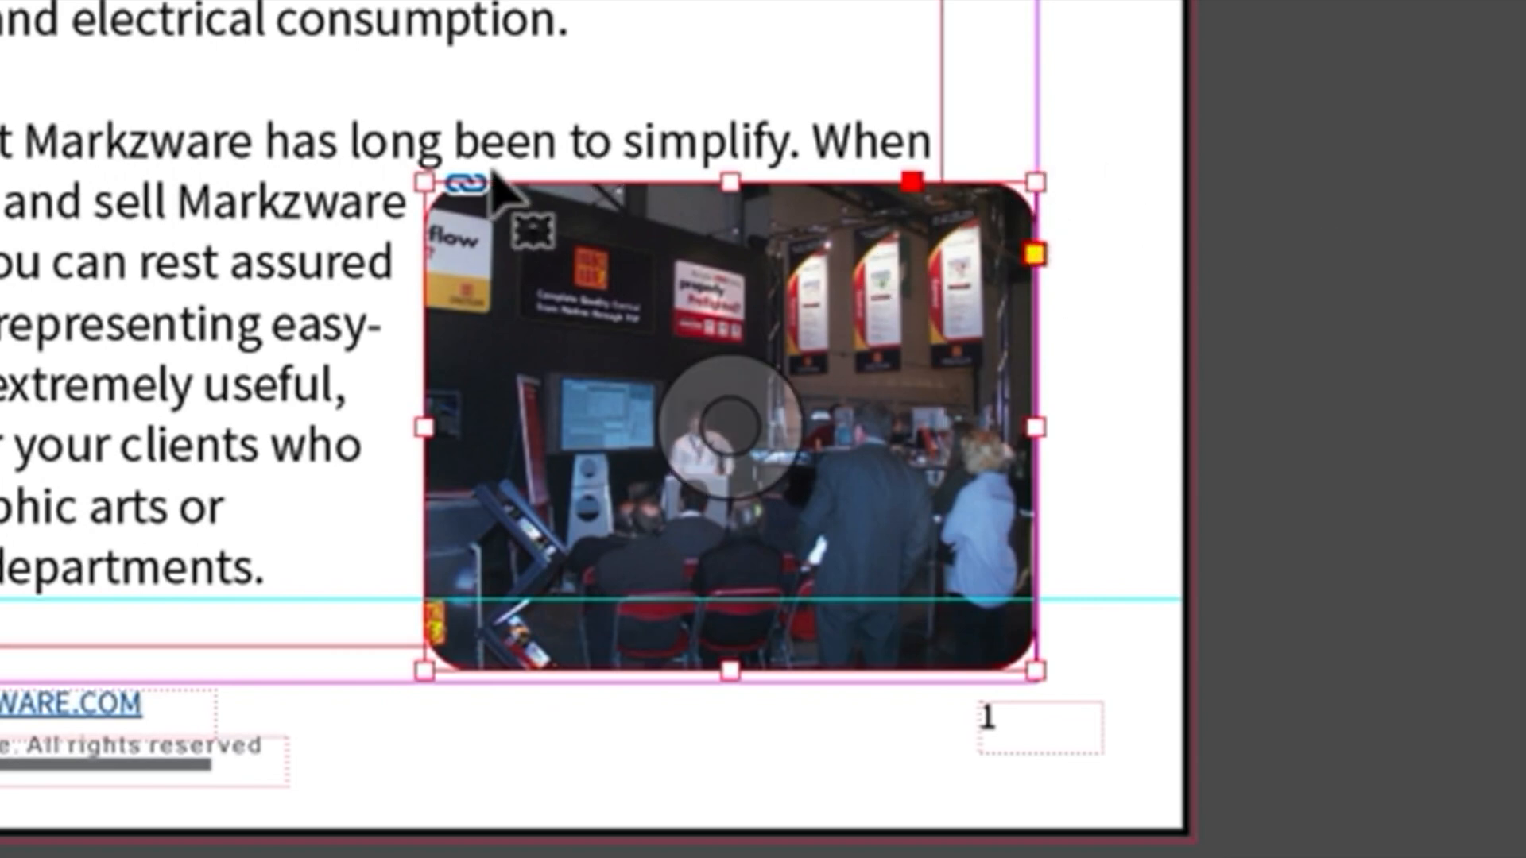
{"action": "left_click", "coordinate": [1136, 115]}
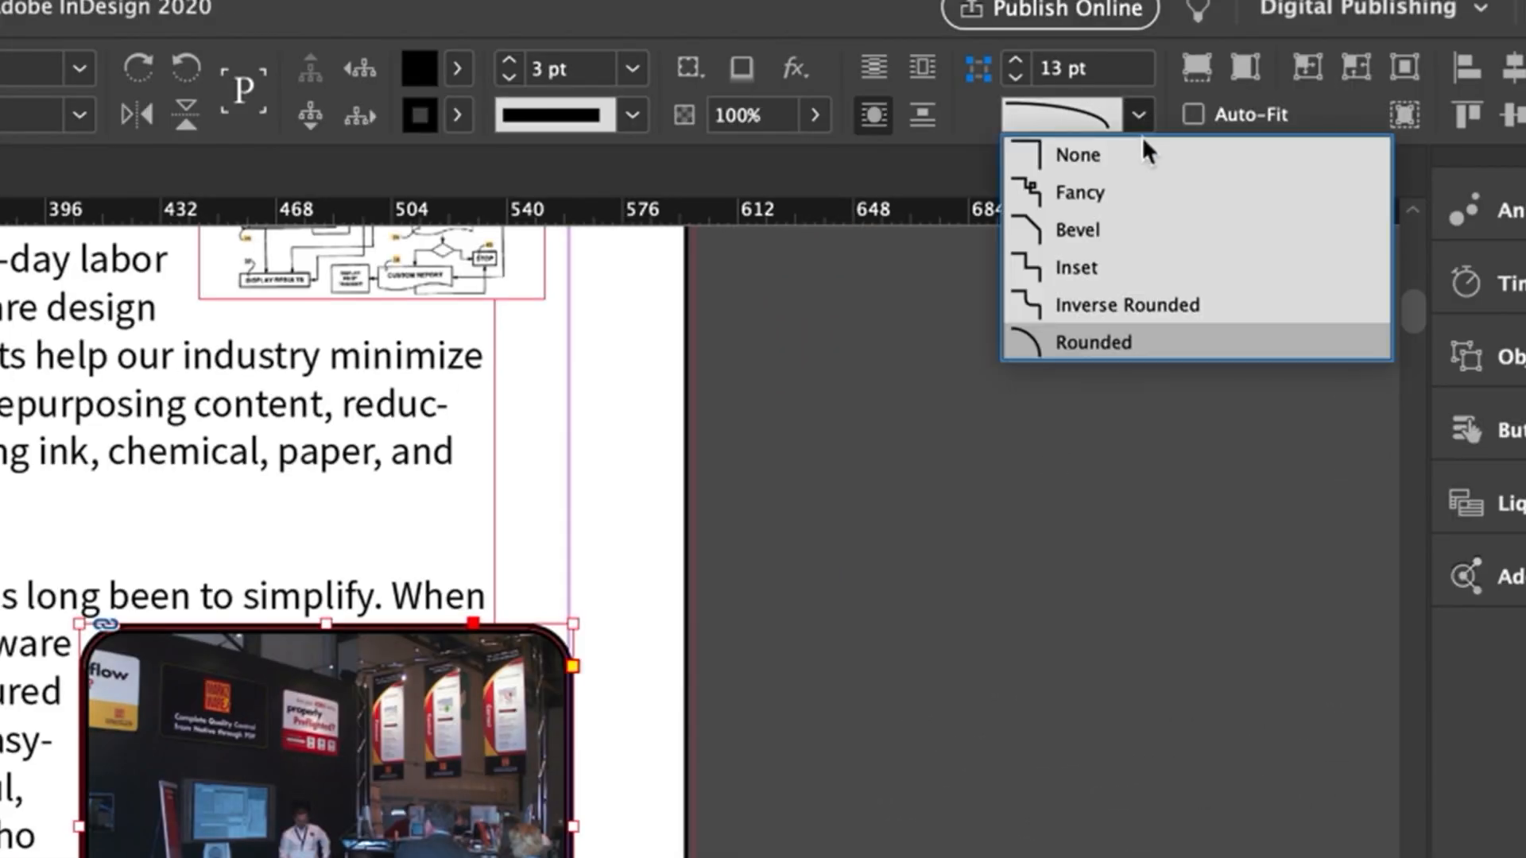
{"action": "mouse_move", "coordinate": [1147, 267]}
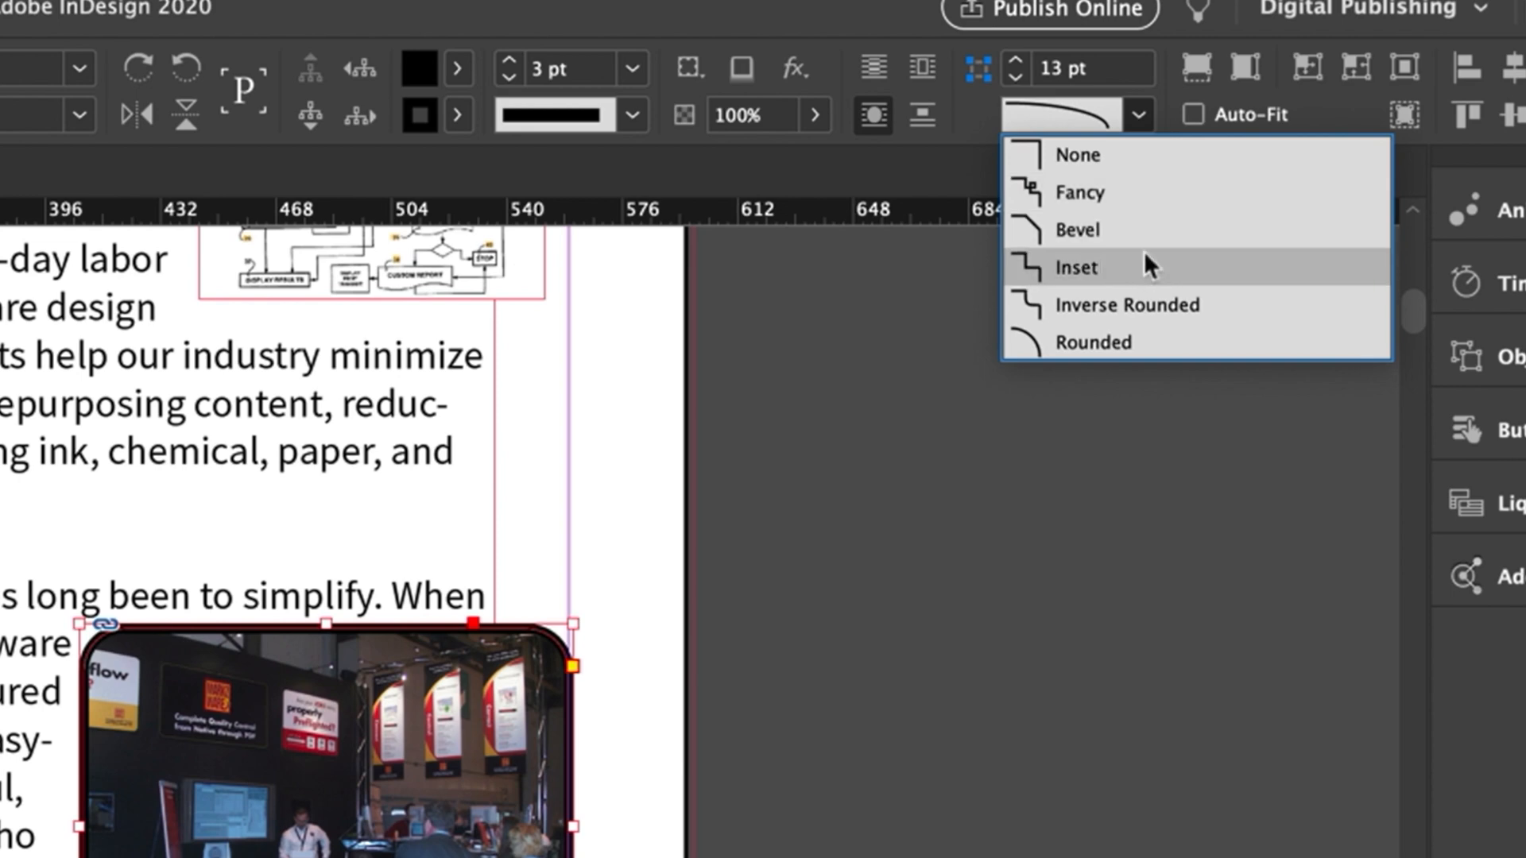
{"action": "left_click", "coordinate": [1094, 342]}
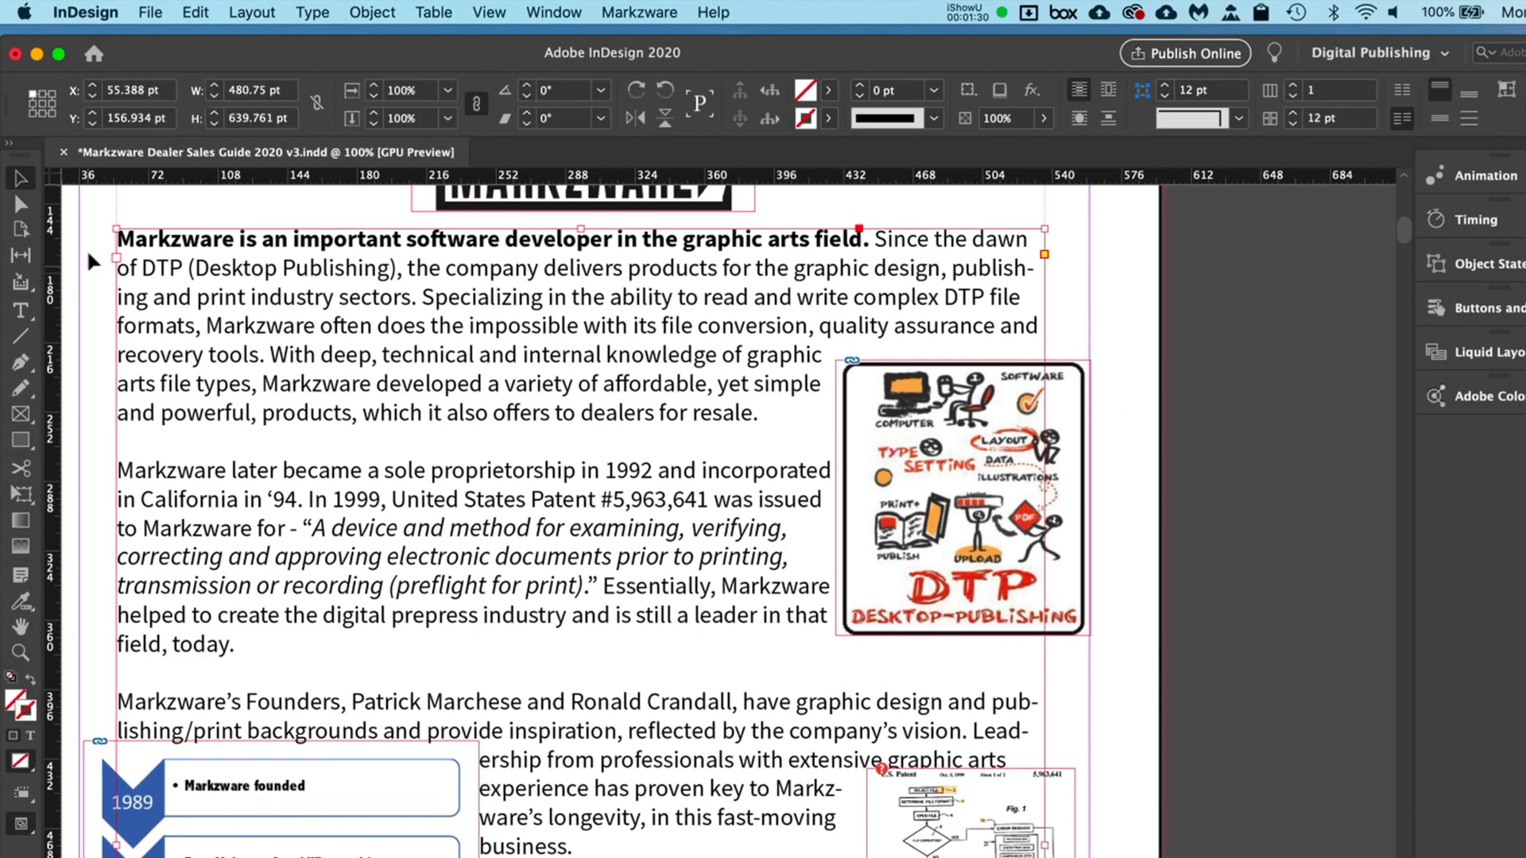
- Give the opening intro text frame 12 pt rounded corners and deselect to view the reflow
{"action": "left_click", "coordinate": [1237, 118]}
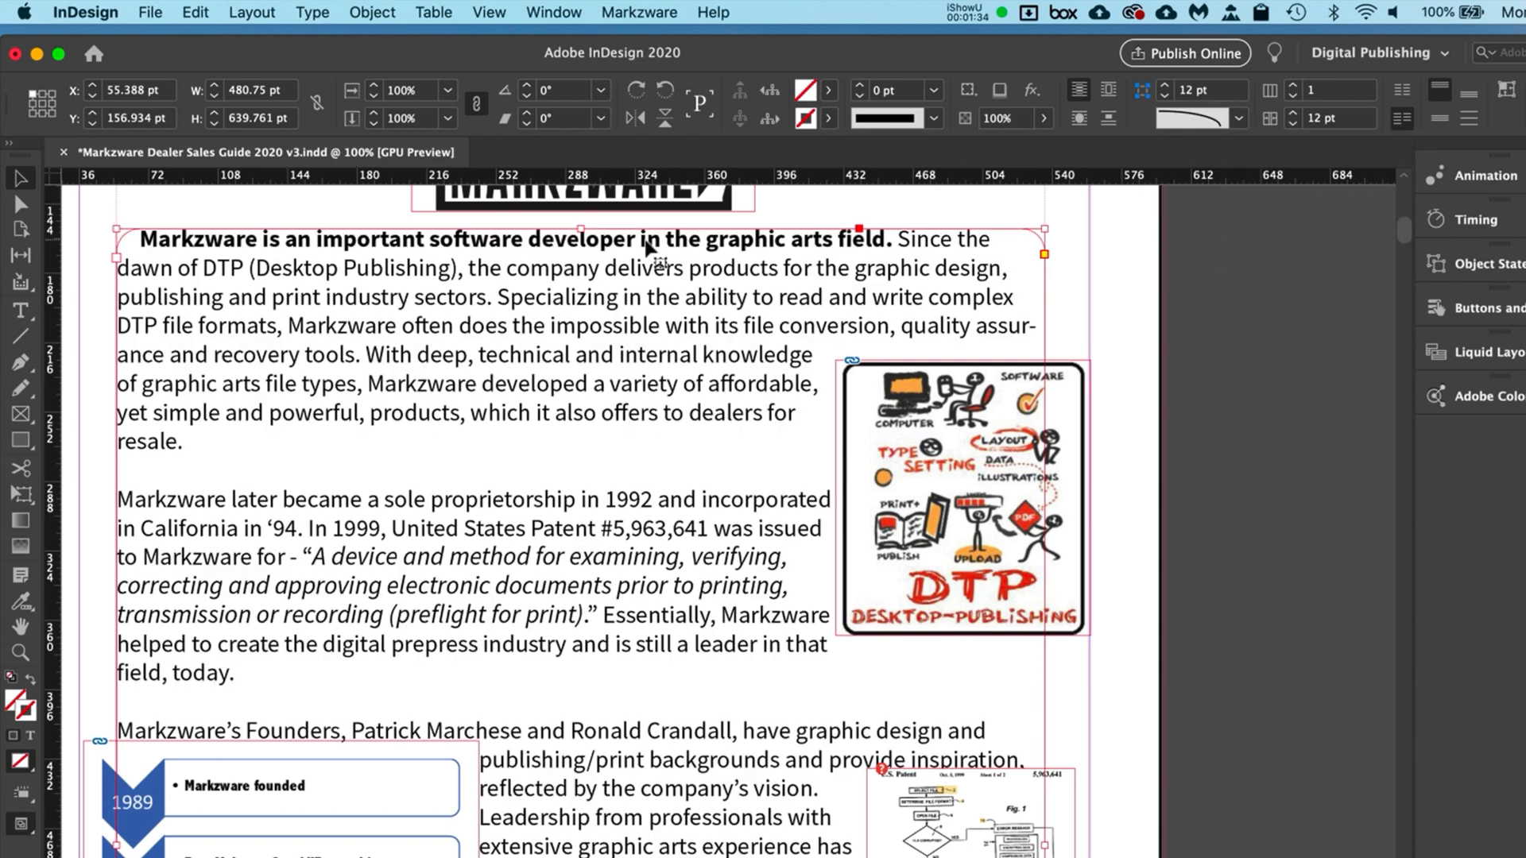
{"action": "mouse_move", "coordinate": [380, 218]}
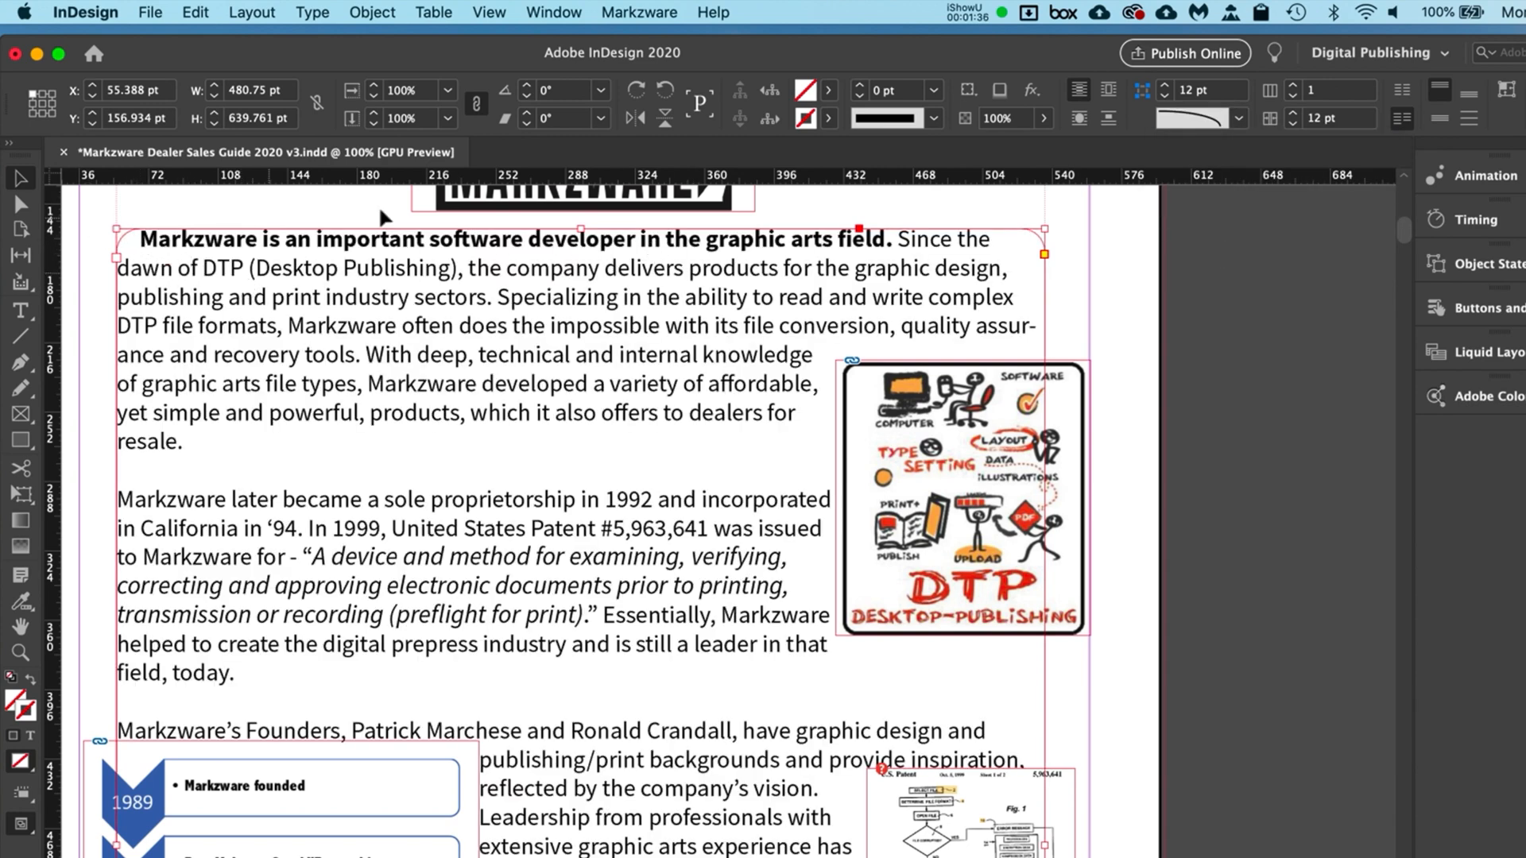
{"action": "left_click", "coordinate": [884, 89]}
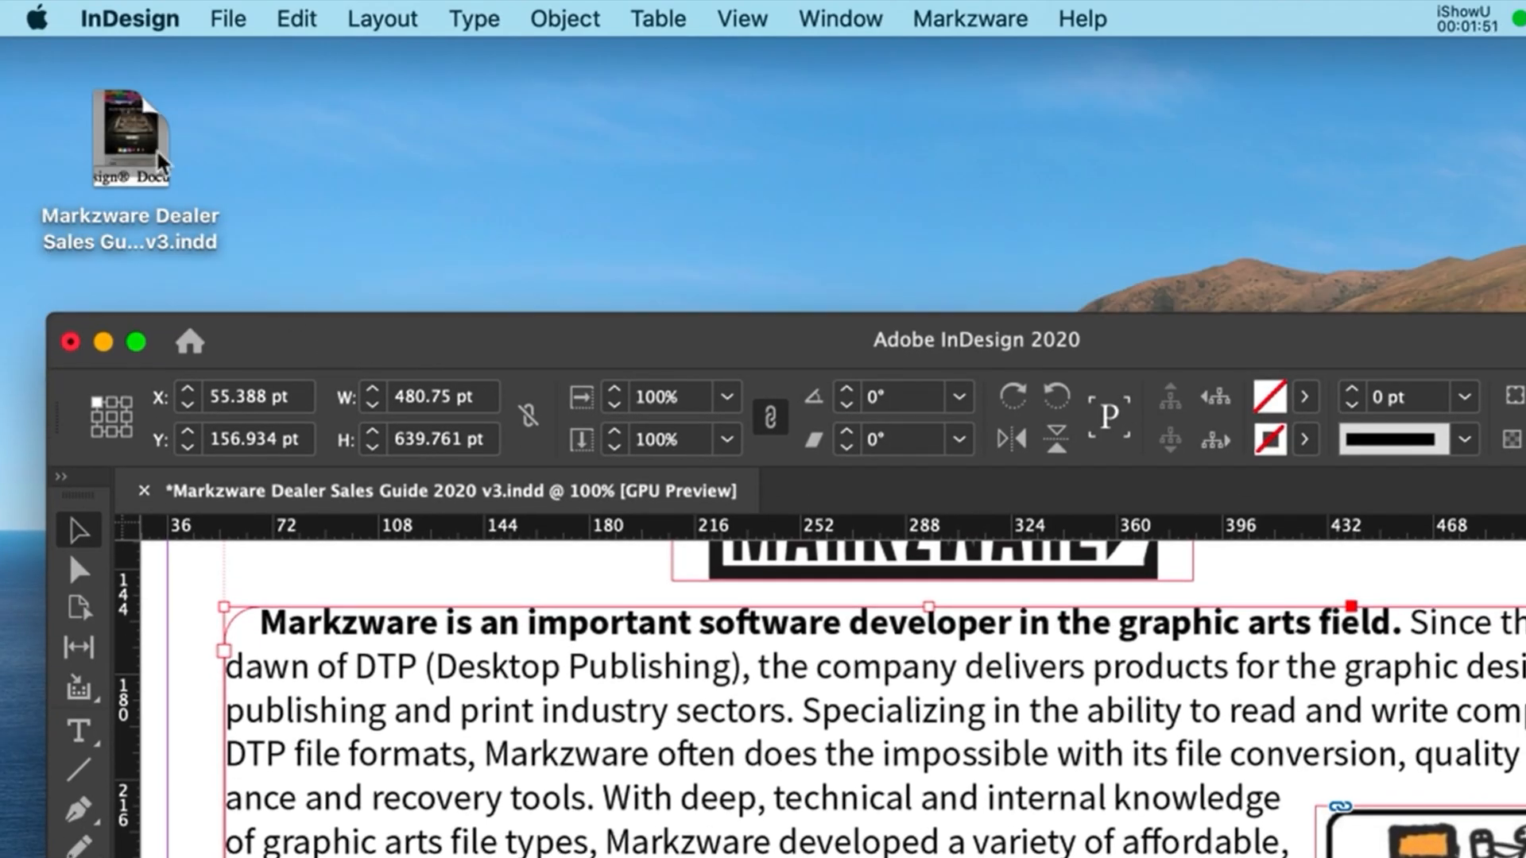
- Select the Markzware Dealer Sales Guide .indd file on the desktop
{"action": "left_click", "coordinate": [132, 136]}
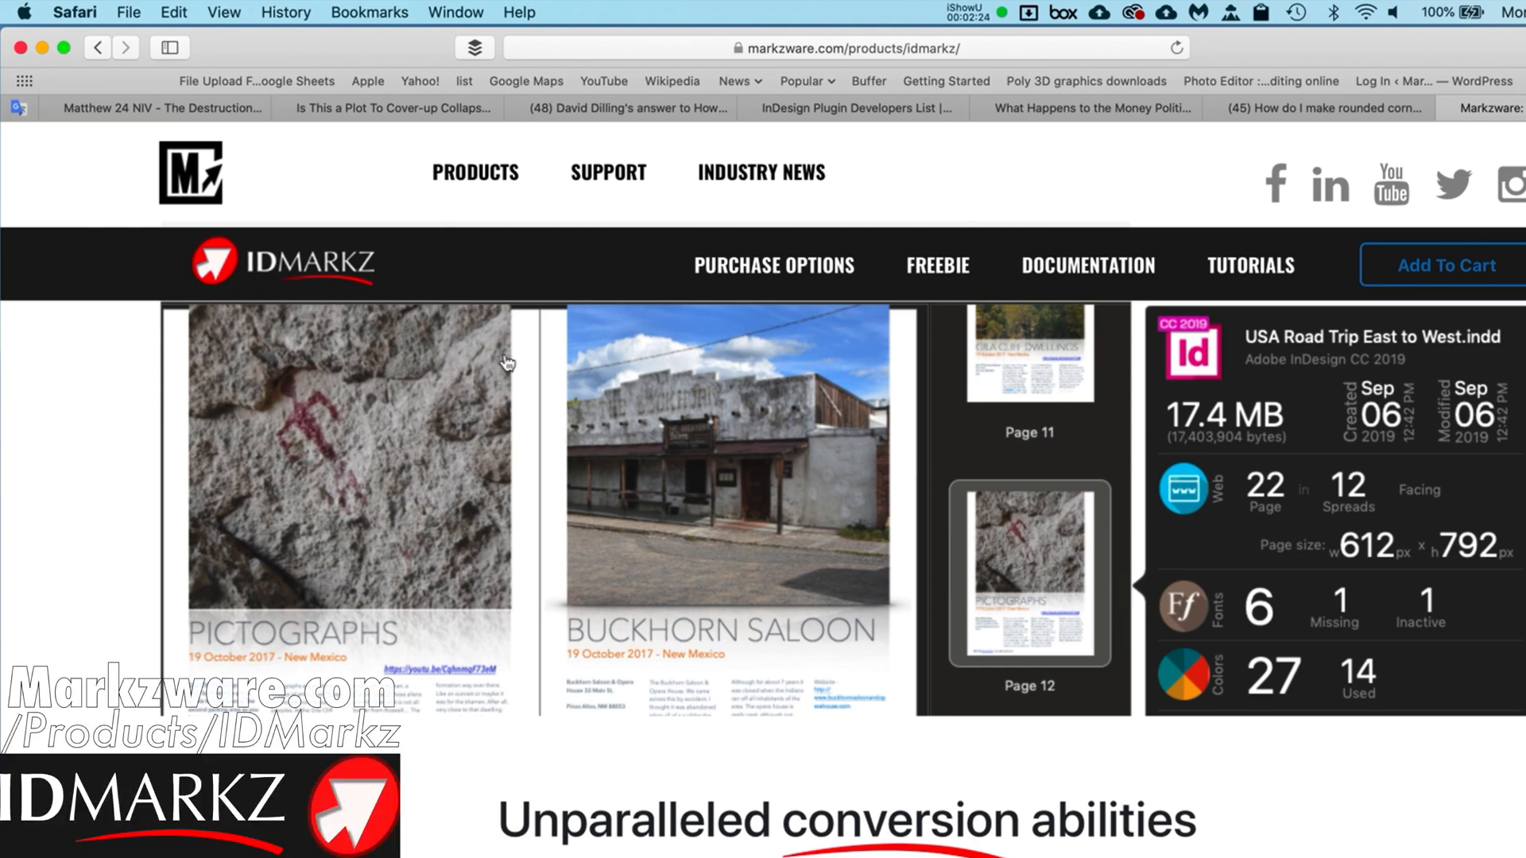
- Scroll the IDMarkz product page down to the freebie download section
{"action": "scroll", "scroll_direction": "down", "scroll_amount": 3}
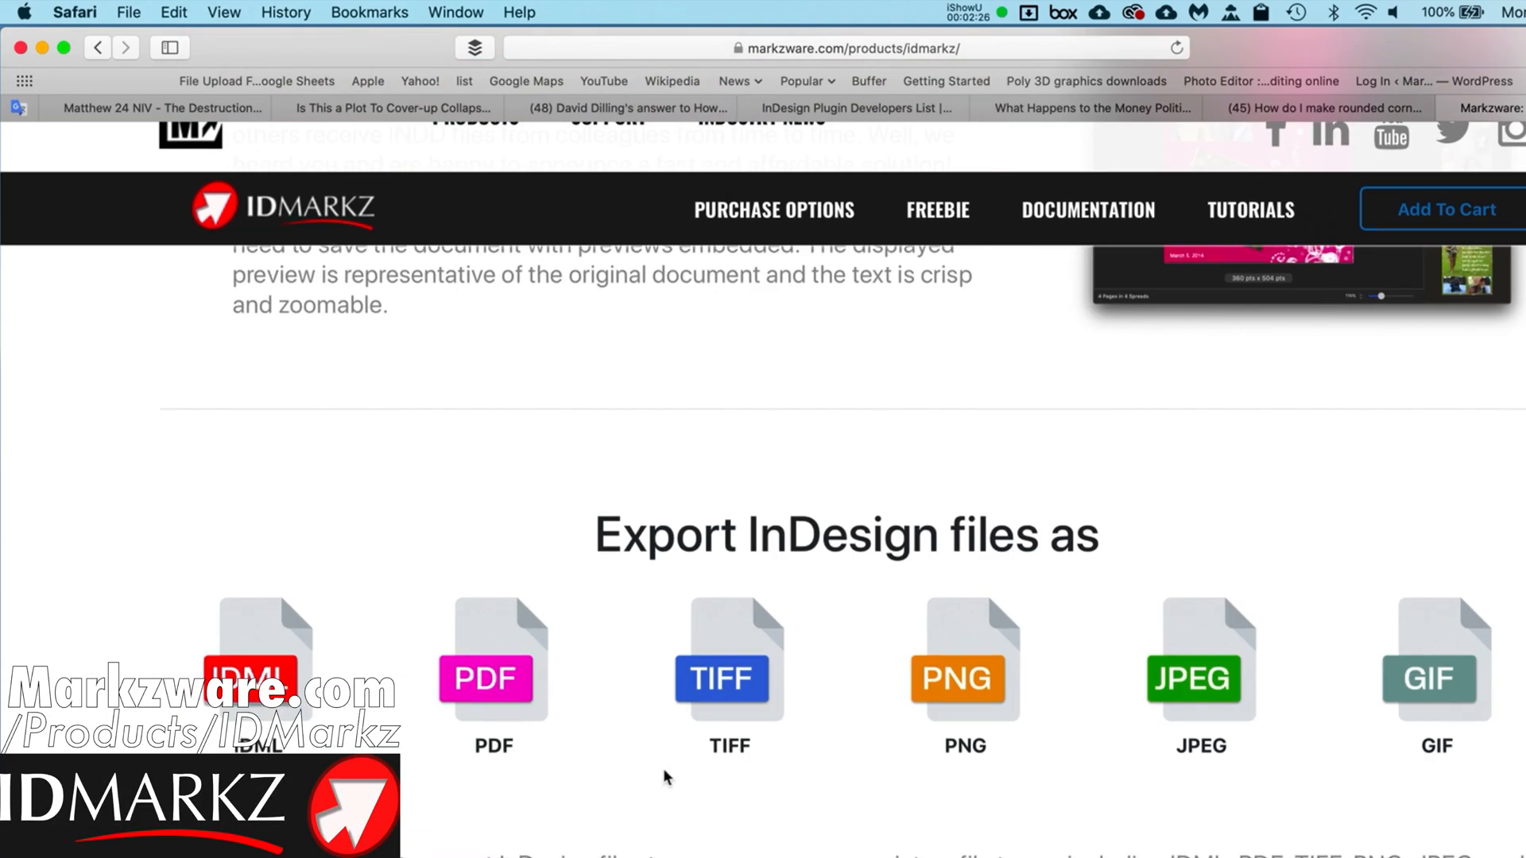
{"action": "scroll", "scroll_direction": "down", "scroll_amount": 3}
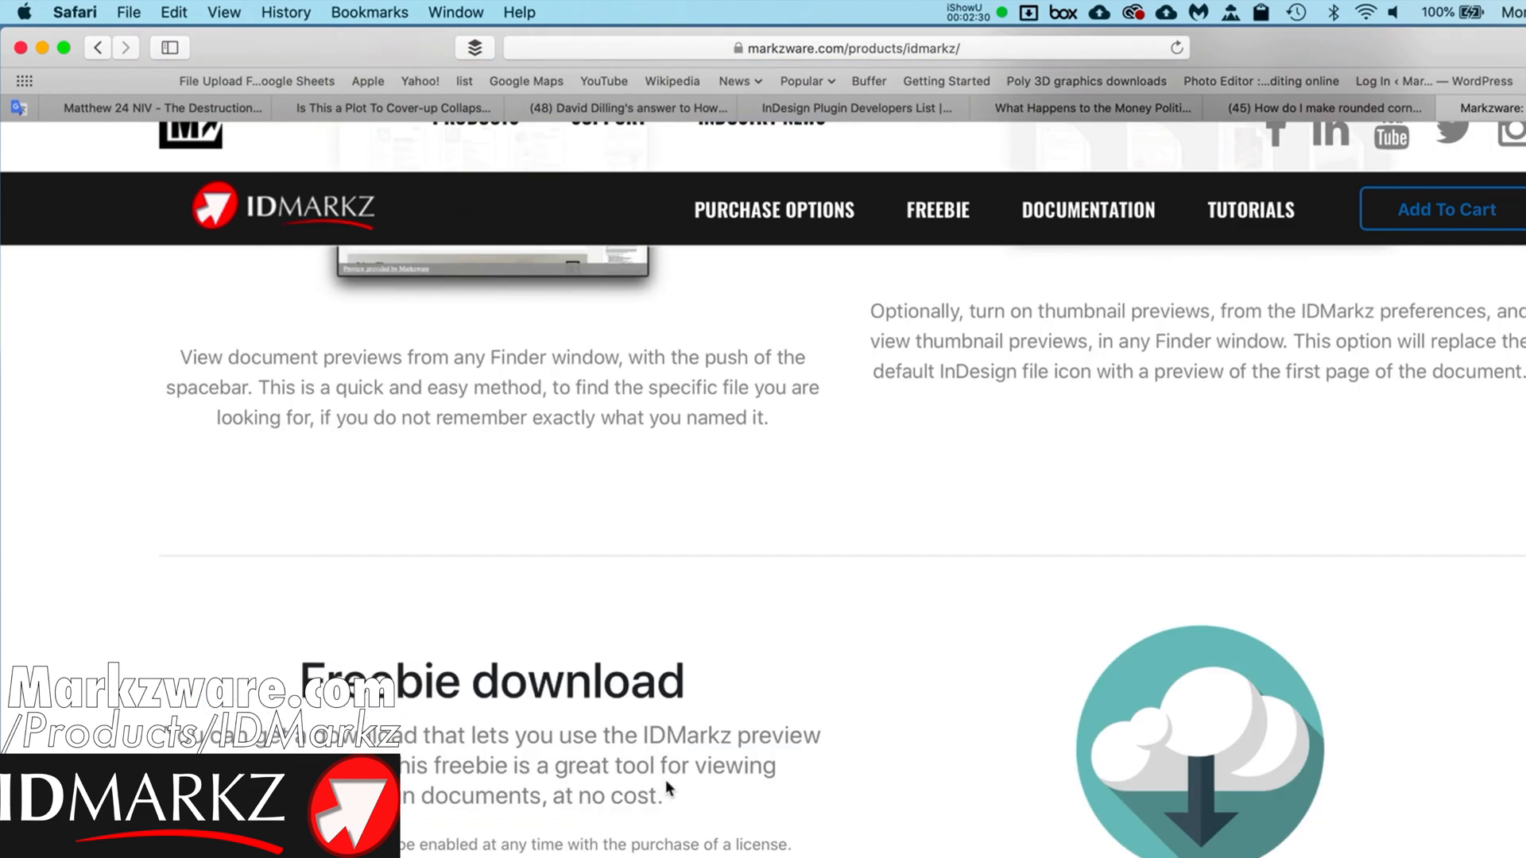
{"action": "scroll", "scroll_direction": "down", "scroll_amount": 3}
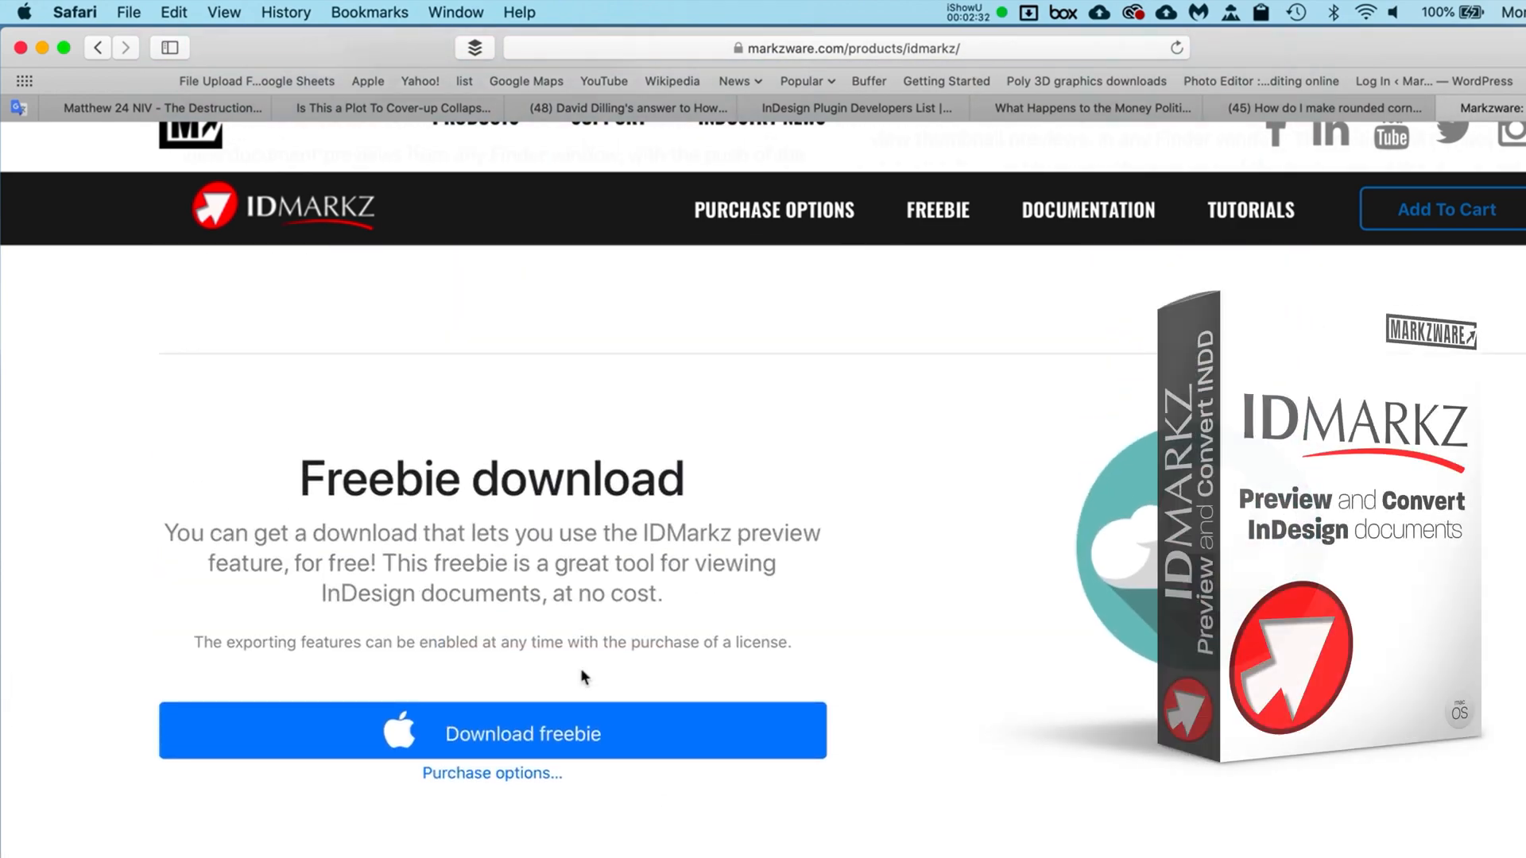